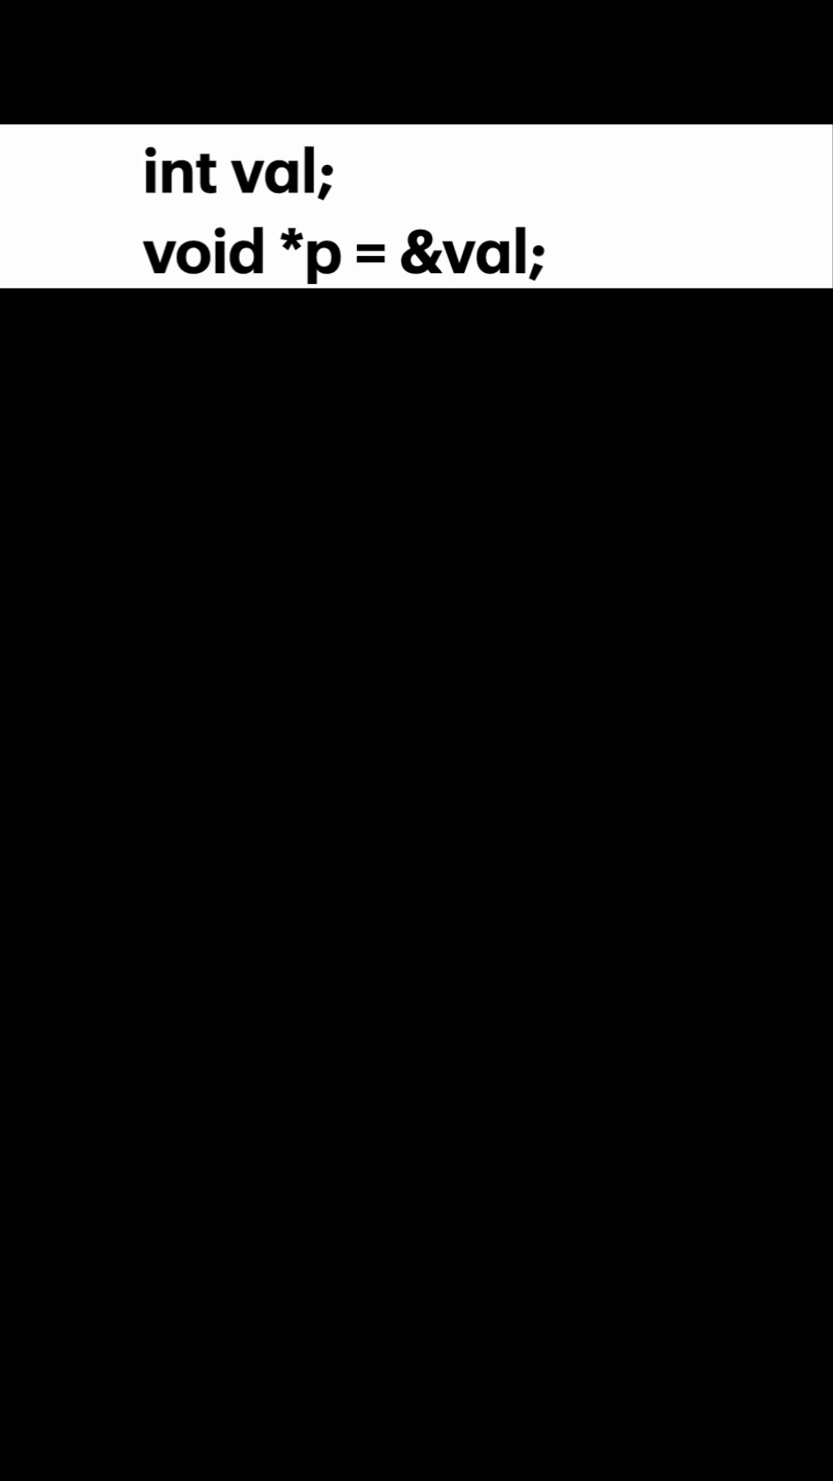
{"action": "mouse_move", "coordinate": [578, 410]}
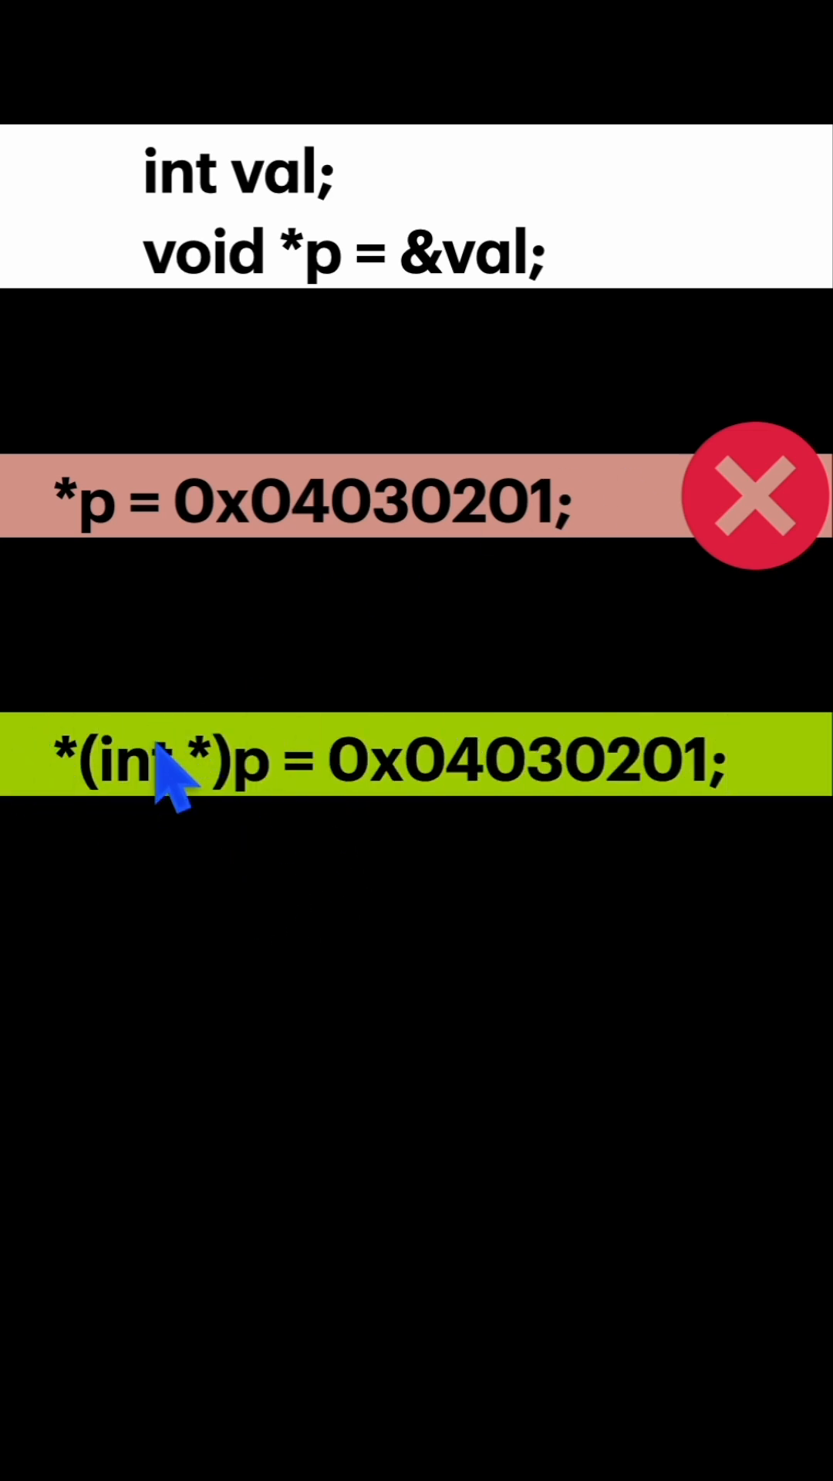
{"action": "mouse_move", "coordinate": [179, 124]}
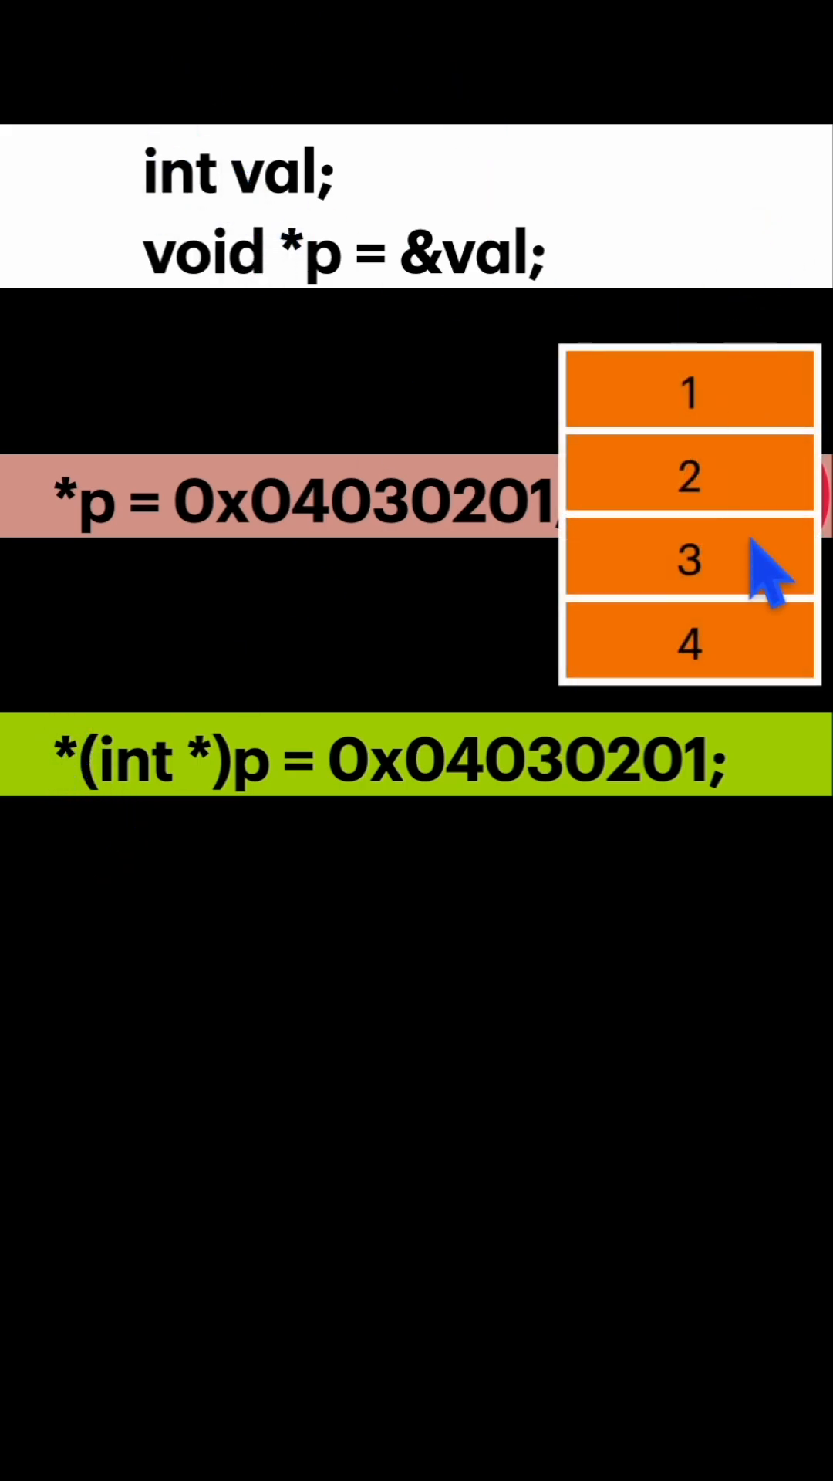
{"action": "mouse_move", "coordinate": [746, 387]}
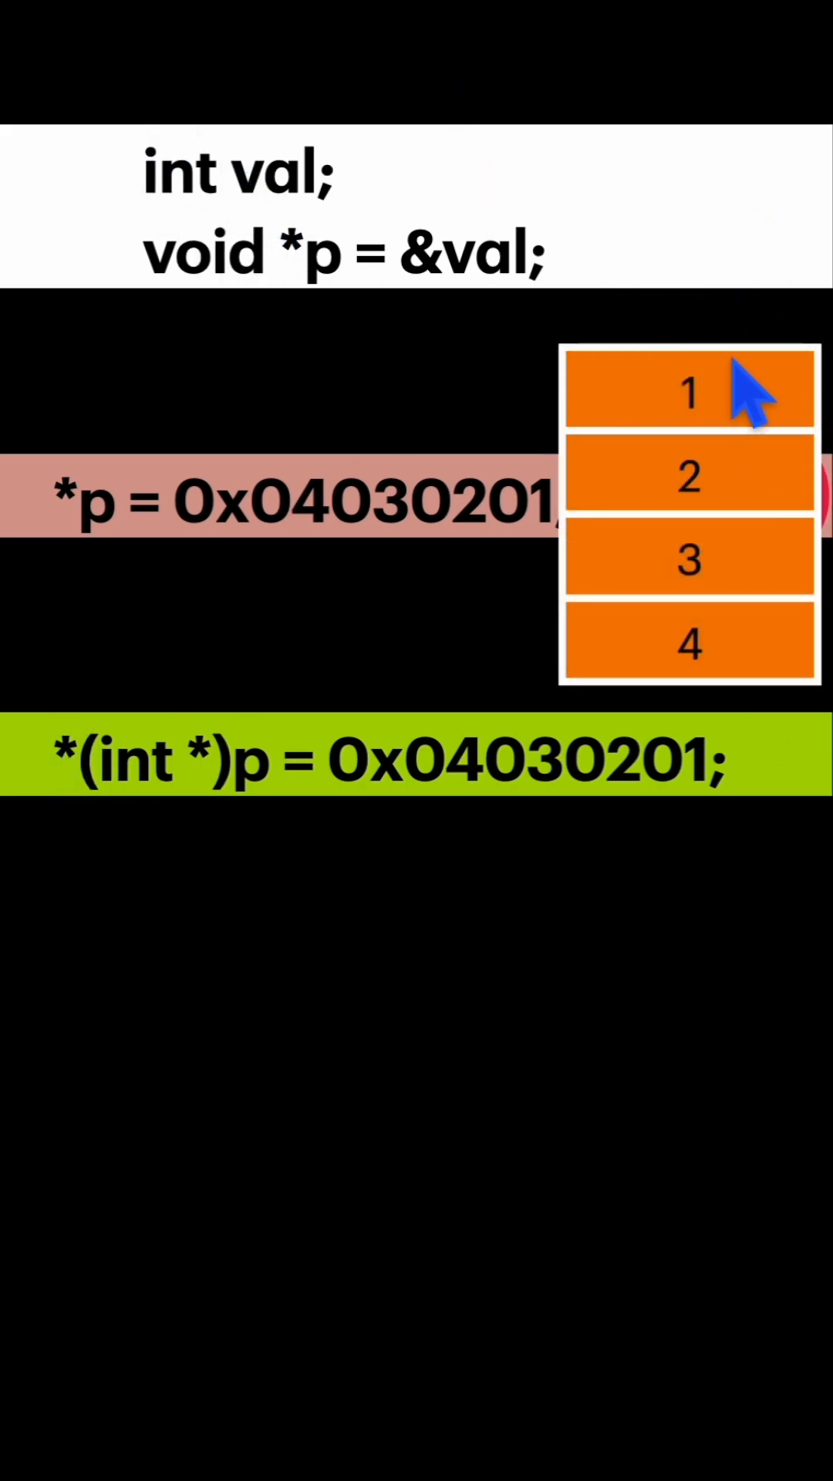
{"action": "mouse_move", "coordinate": [156, 807]}
{"action": "type", "text": "*((char *)p + 1"}
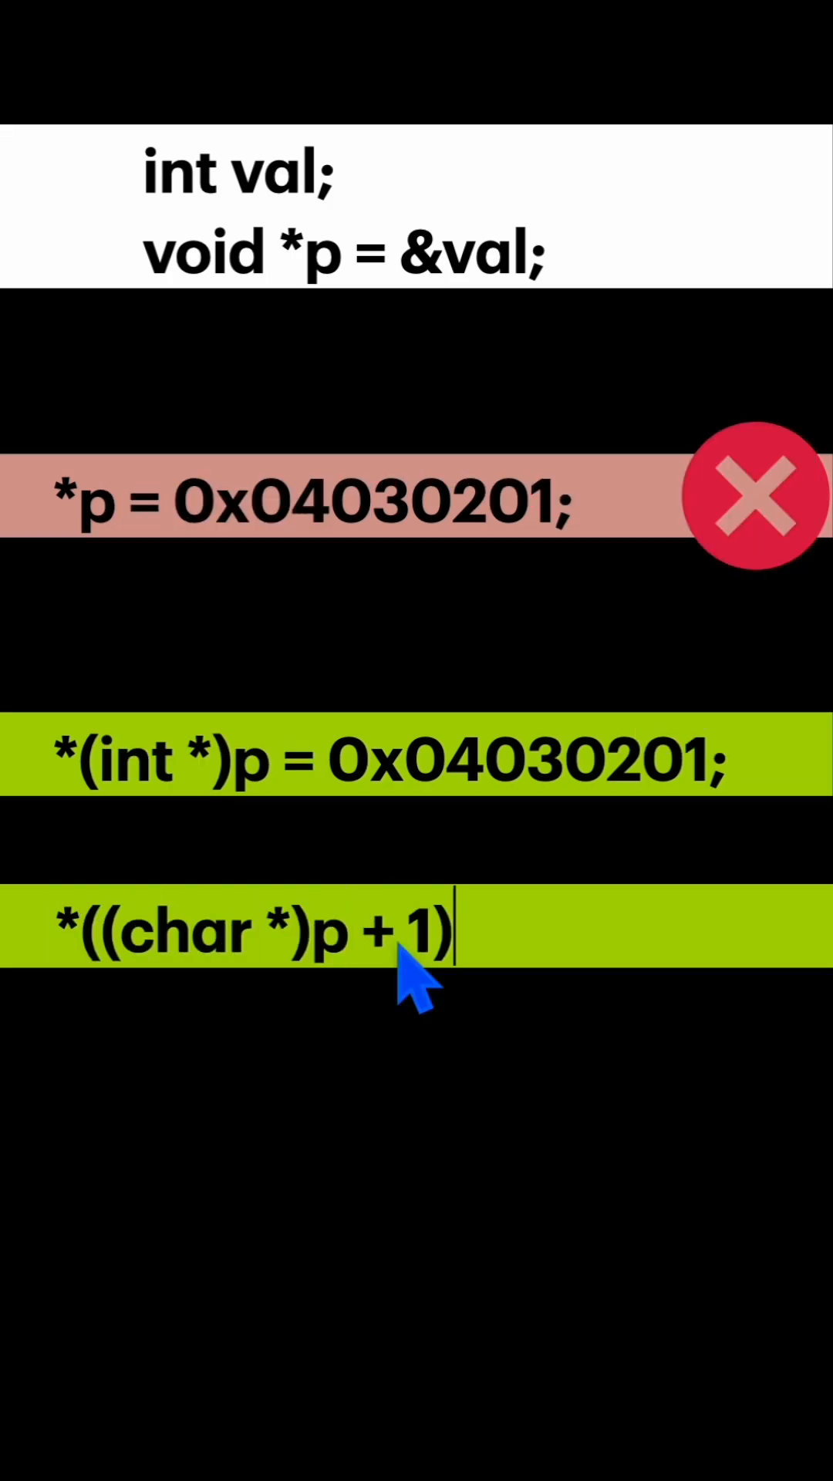
{"action": "type", "text": "= 0x0A;"}
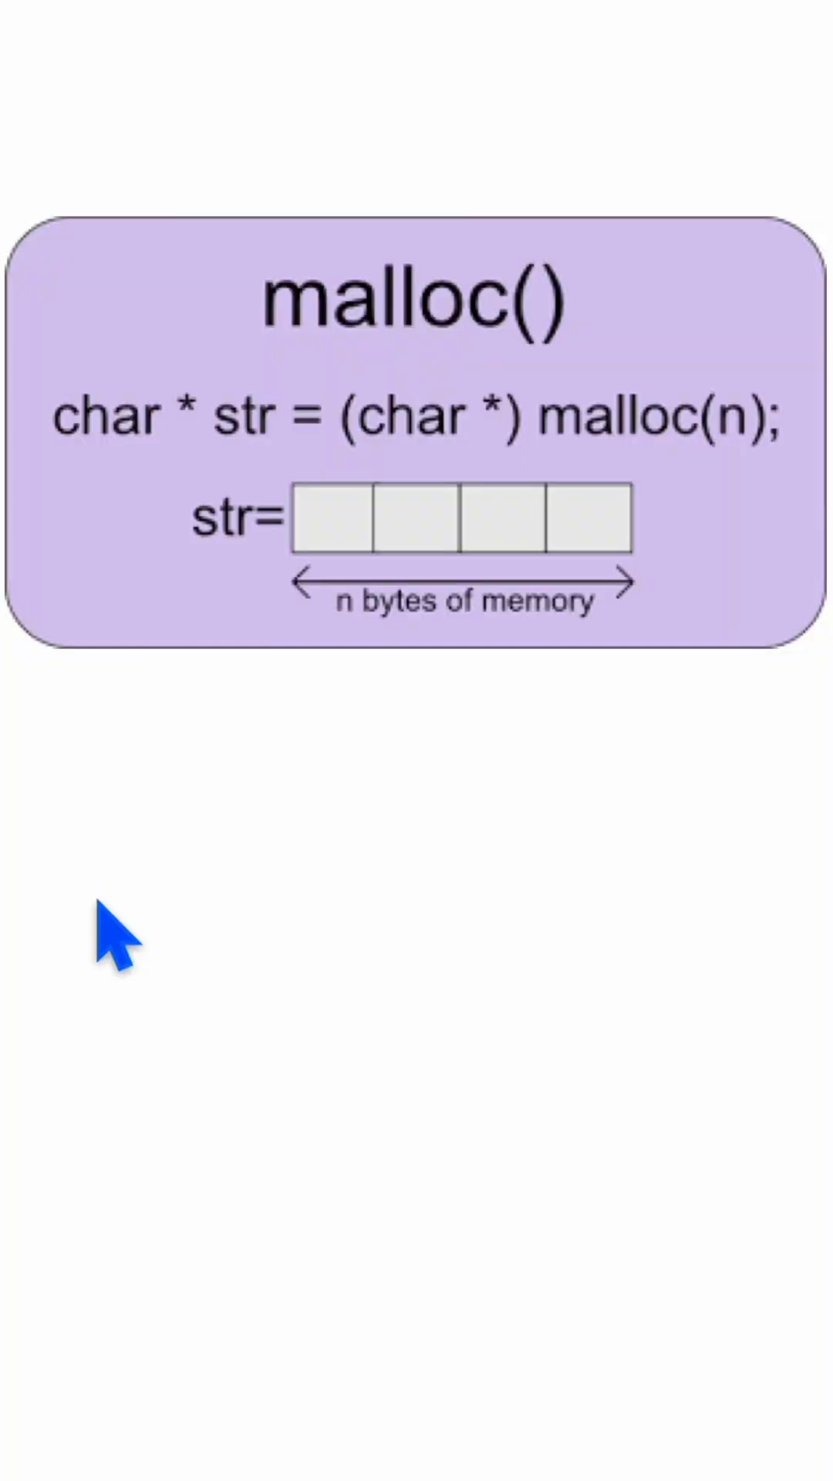
{"action": "mouse_move", "coordinate": [430, 302]}
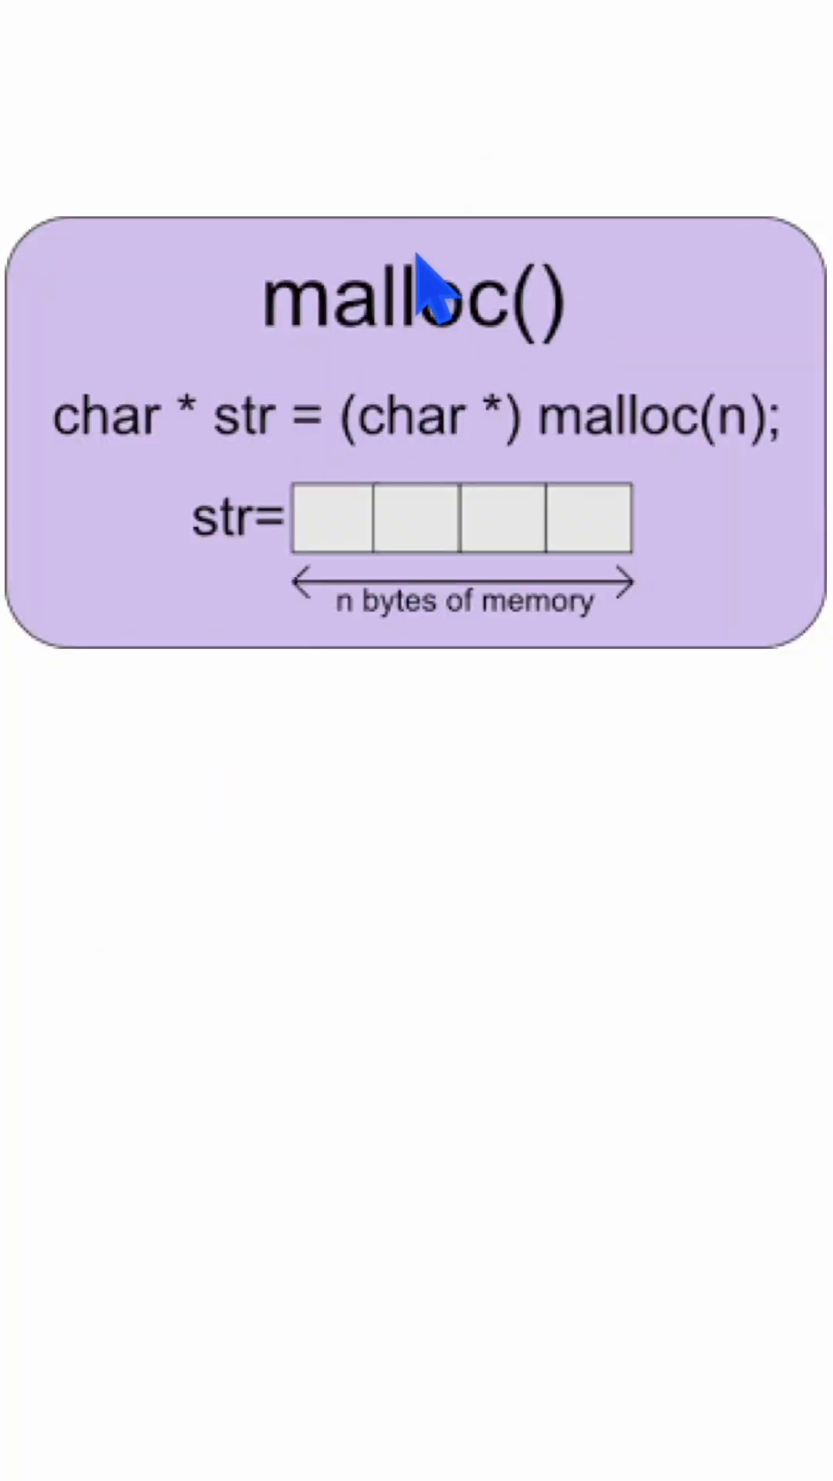
{"action": "mouse_move", "coordinate": [339, 500]}
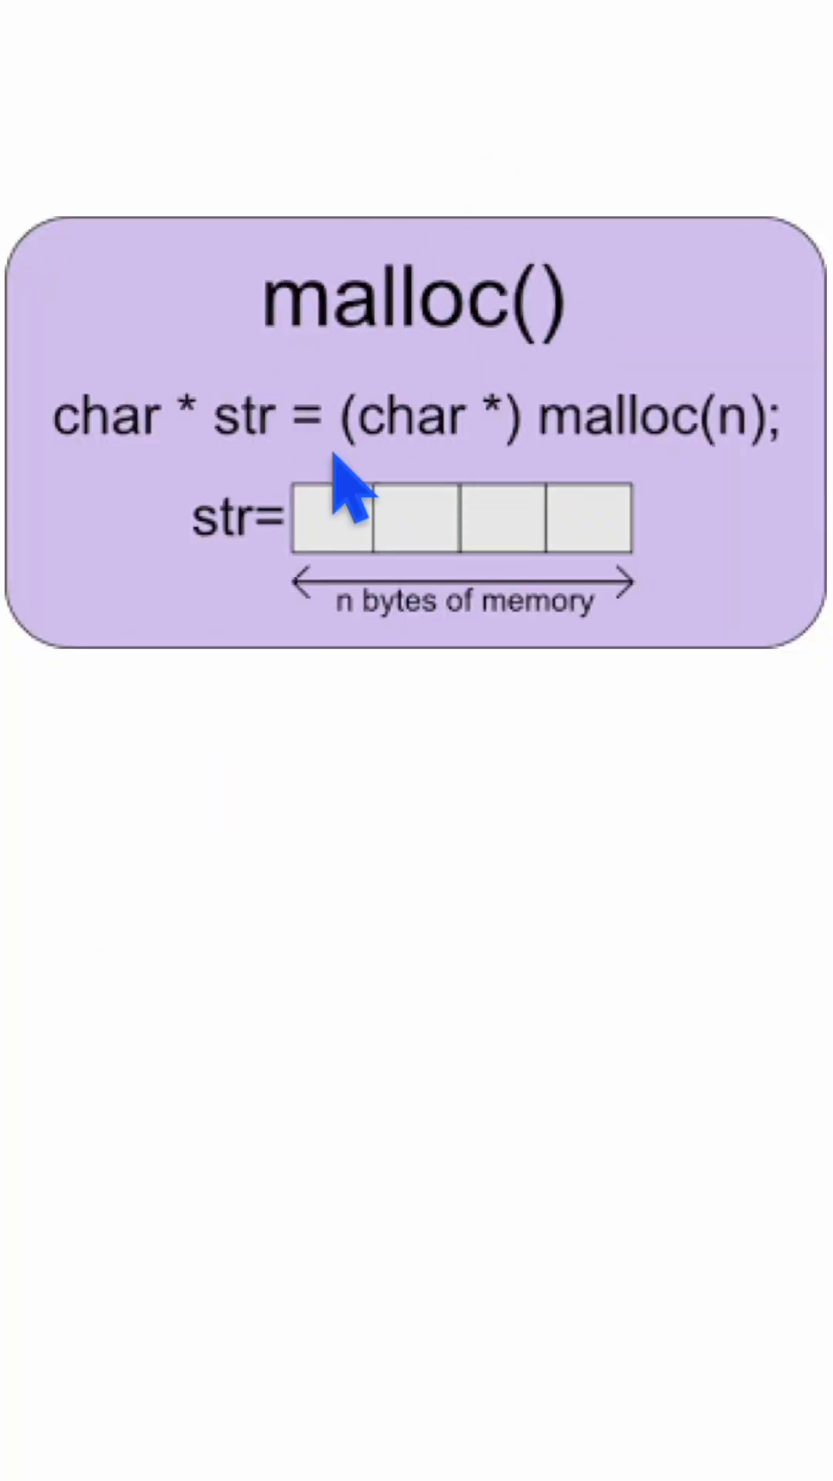
{"action": "mouse_move", "coordinate": [610, 511]}
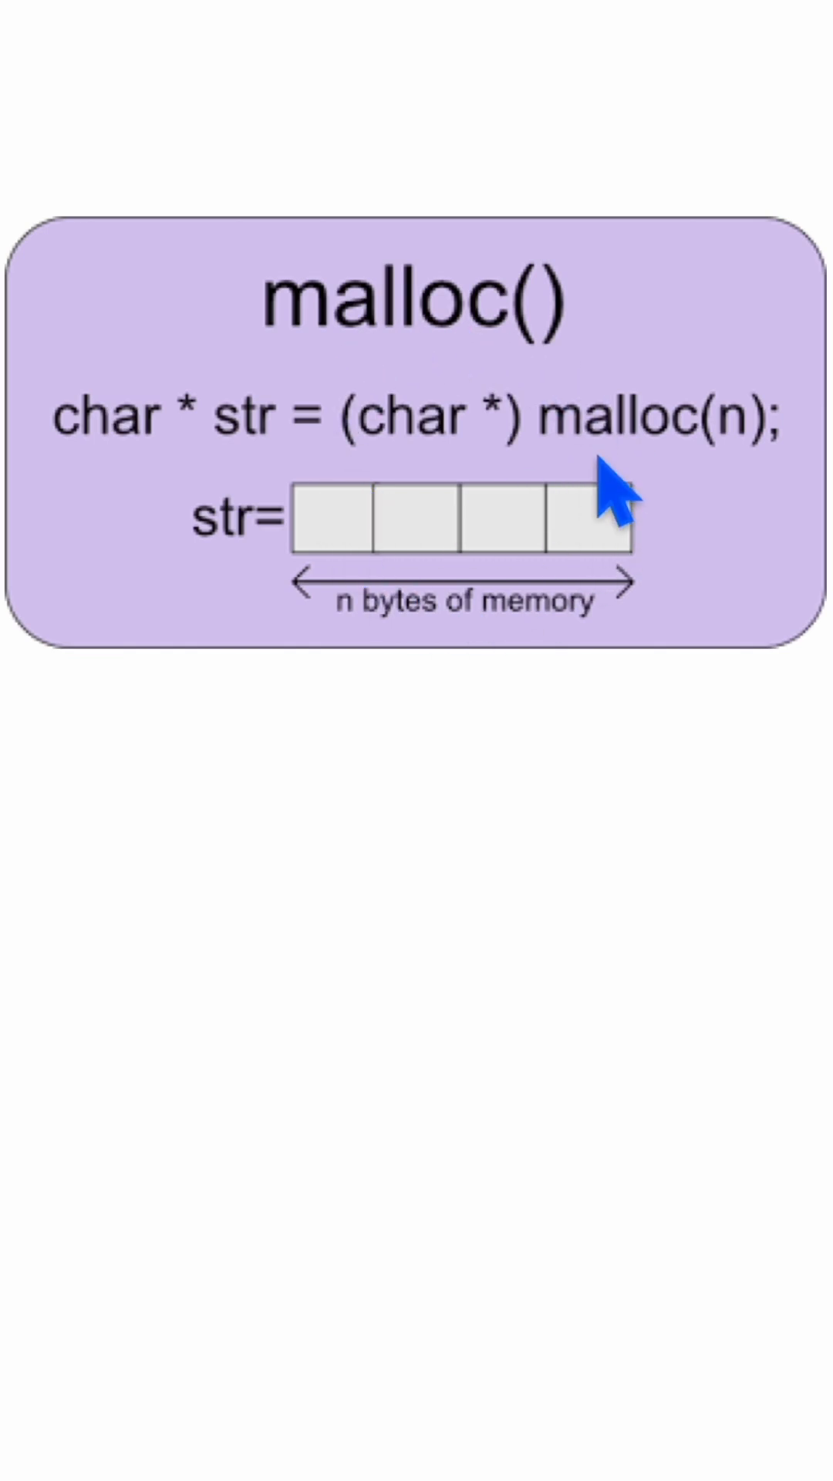
{"action": "mouse_move", "coordinate": [467, 373]}
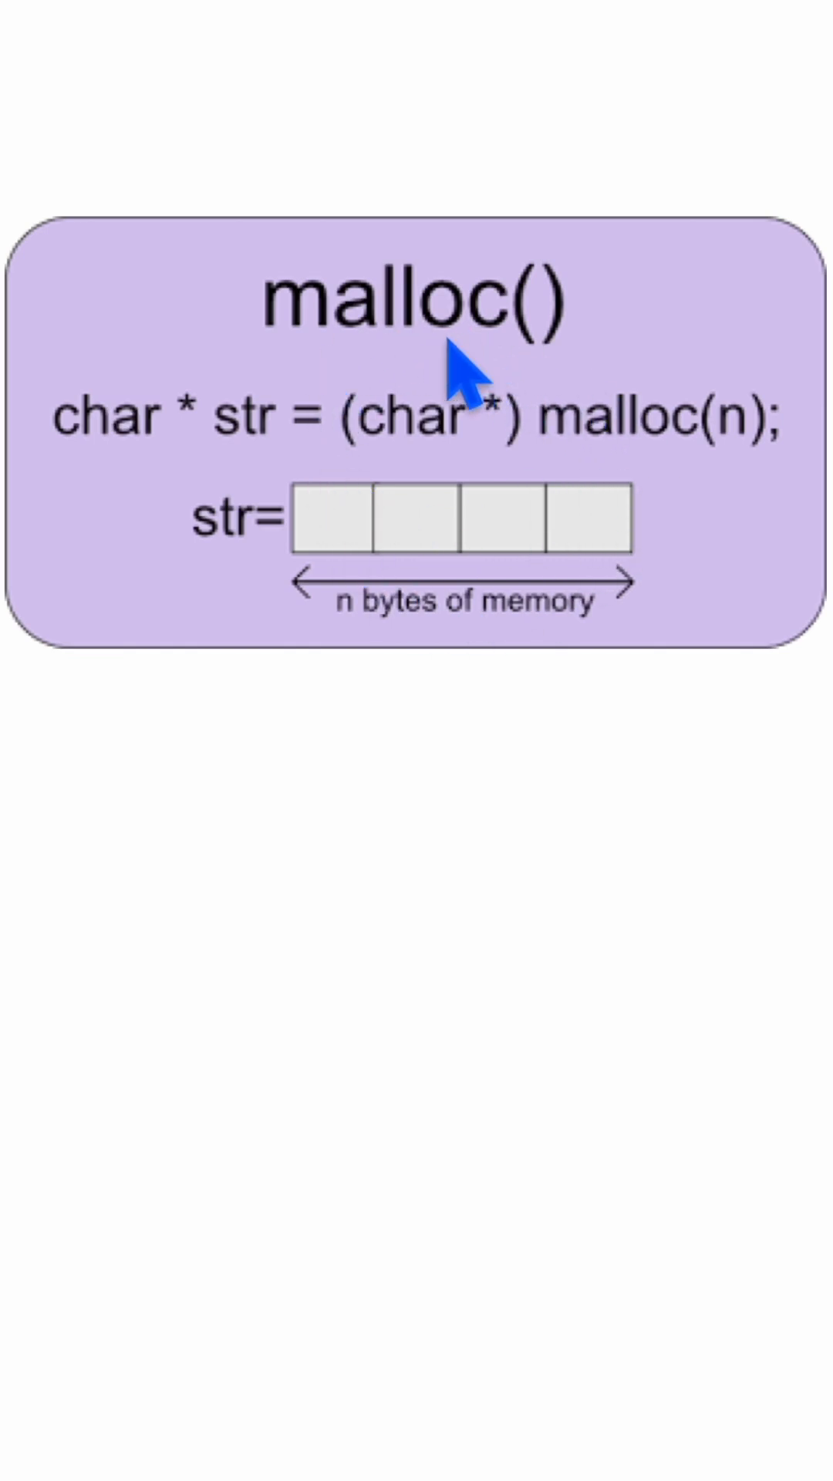